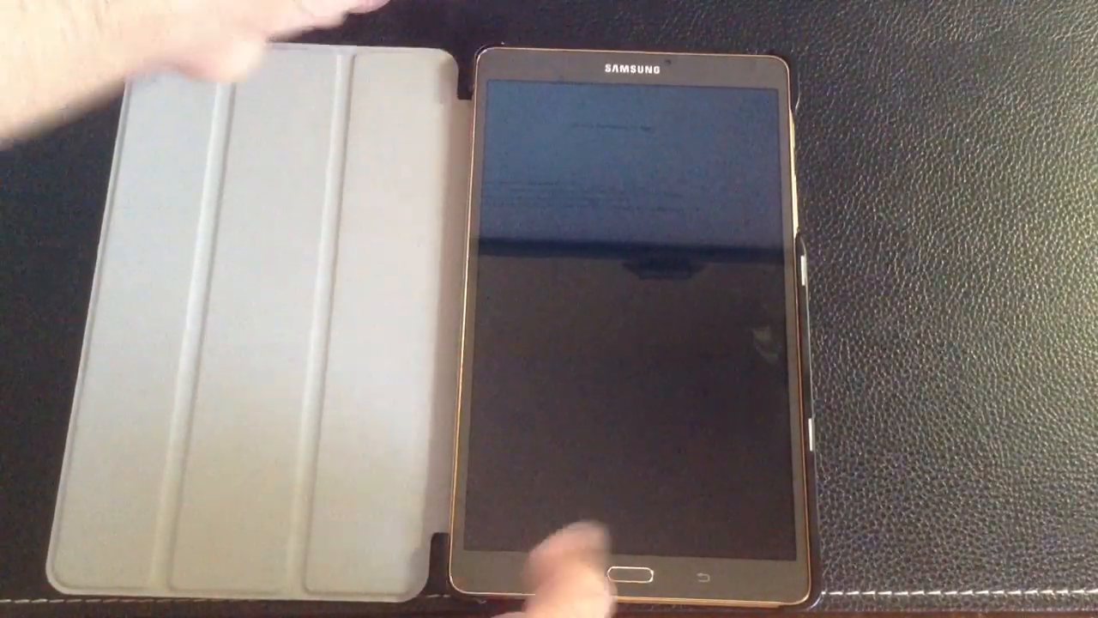
left_click(611, 576)
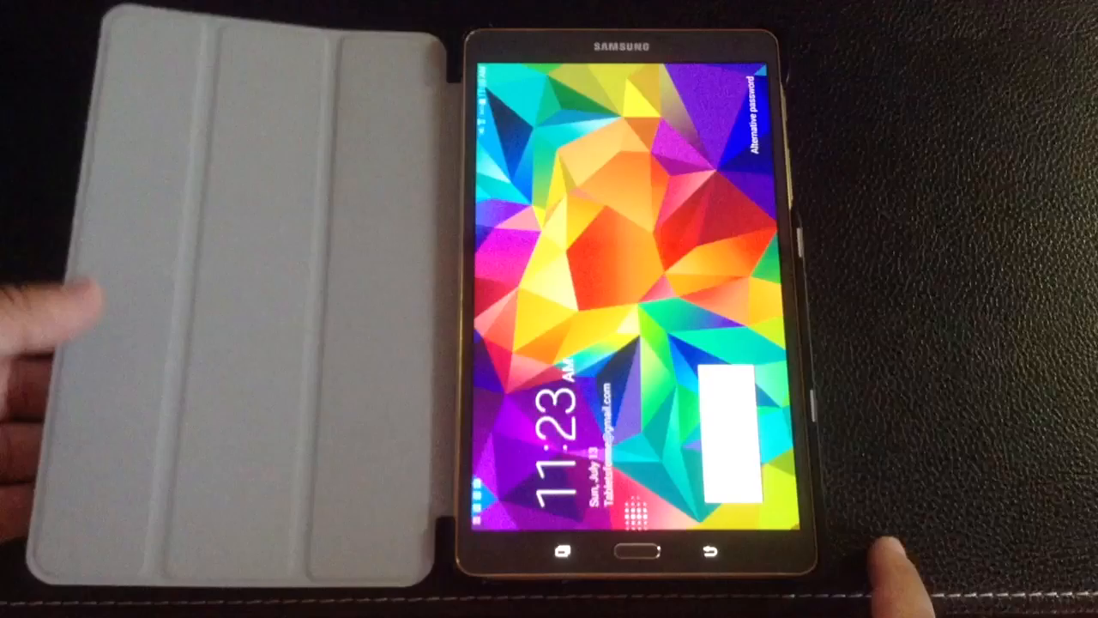